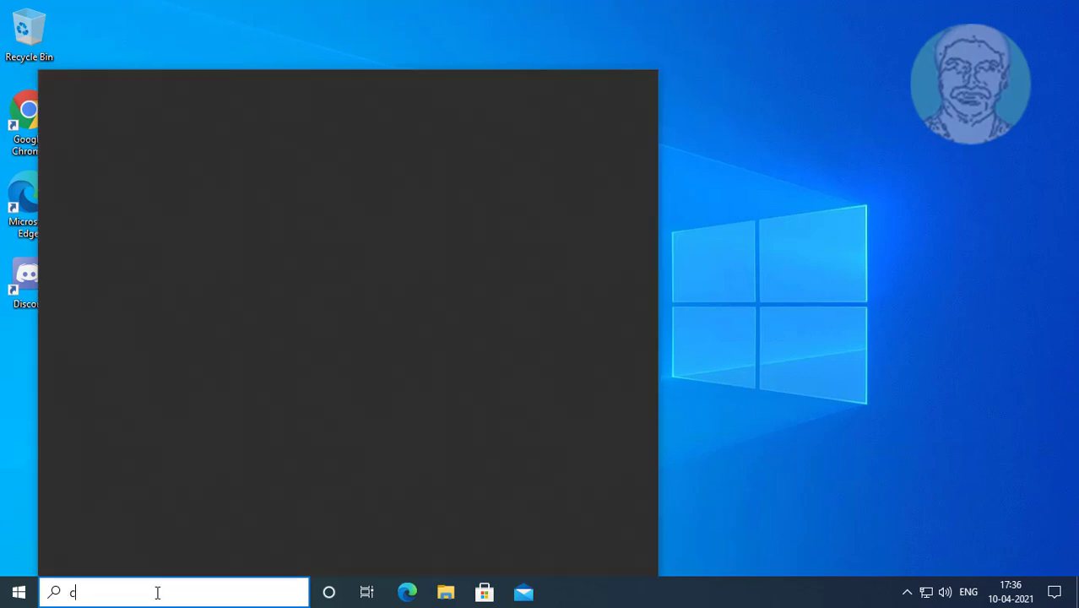
Step: Search for cmd and run it as administrator
text(md)
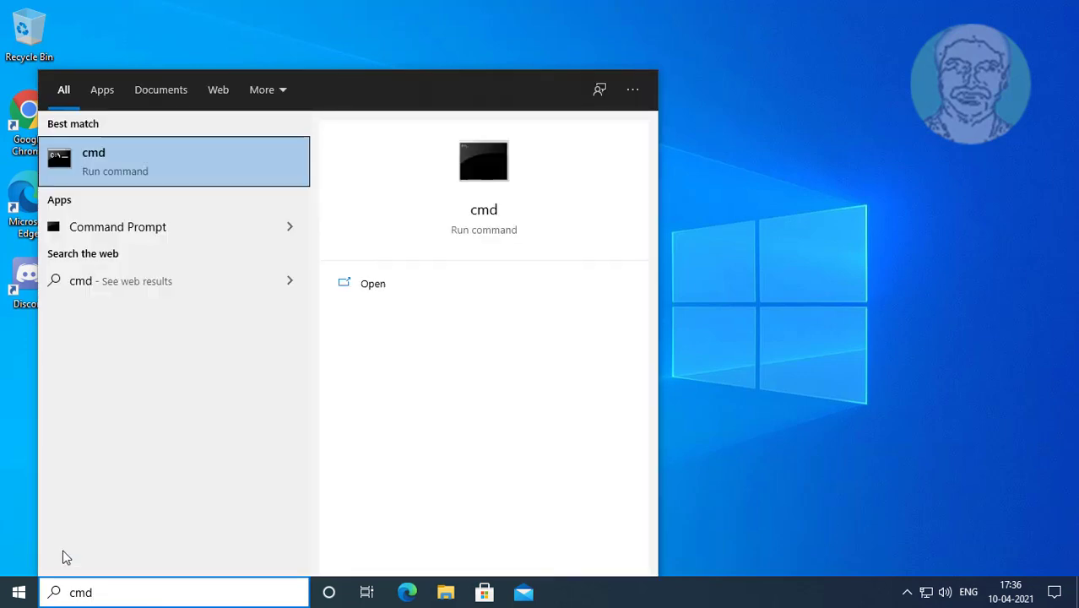
mouse_move(186, 166)
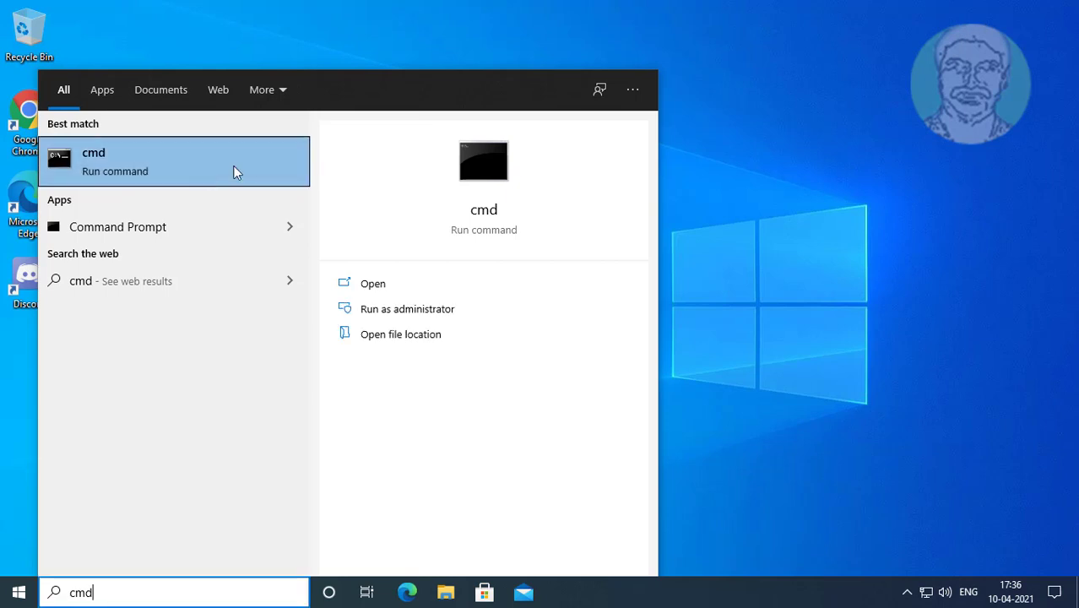
click(407, 309)
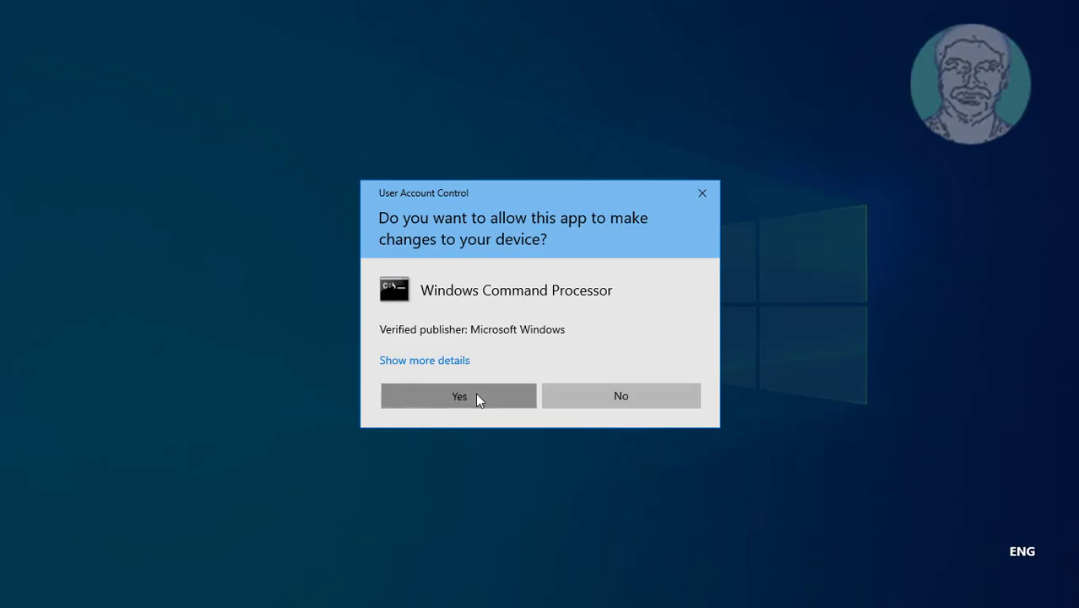
Step: Approve the UAC prompt and run 'ipconfig /flushdns' in the elevated Command Prompt
click(458, 395)
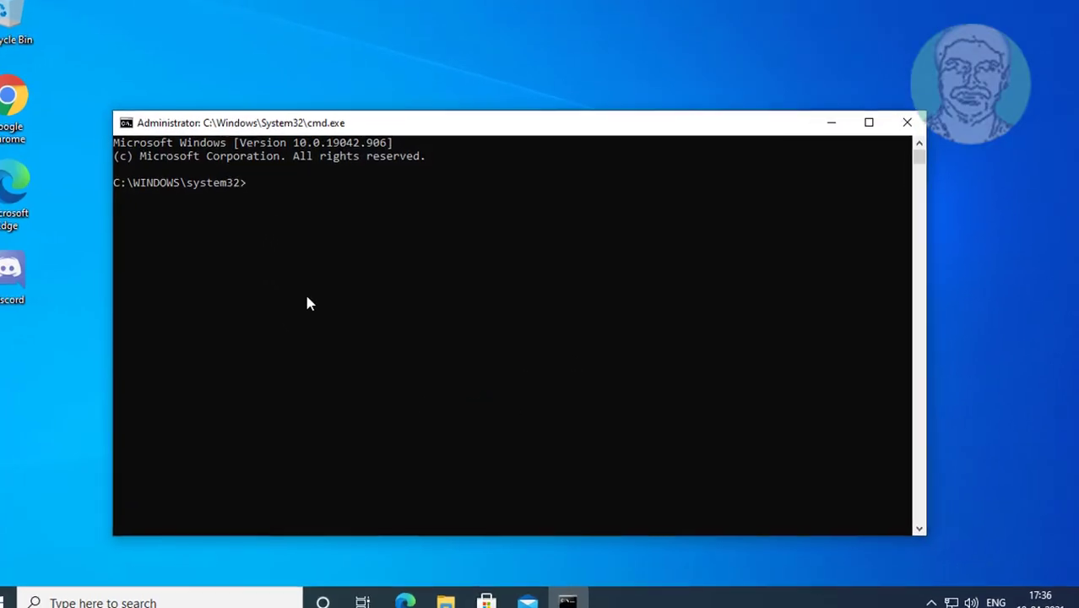
click(868, 122)
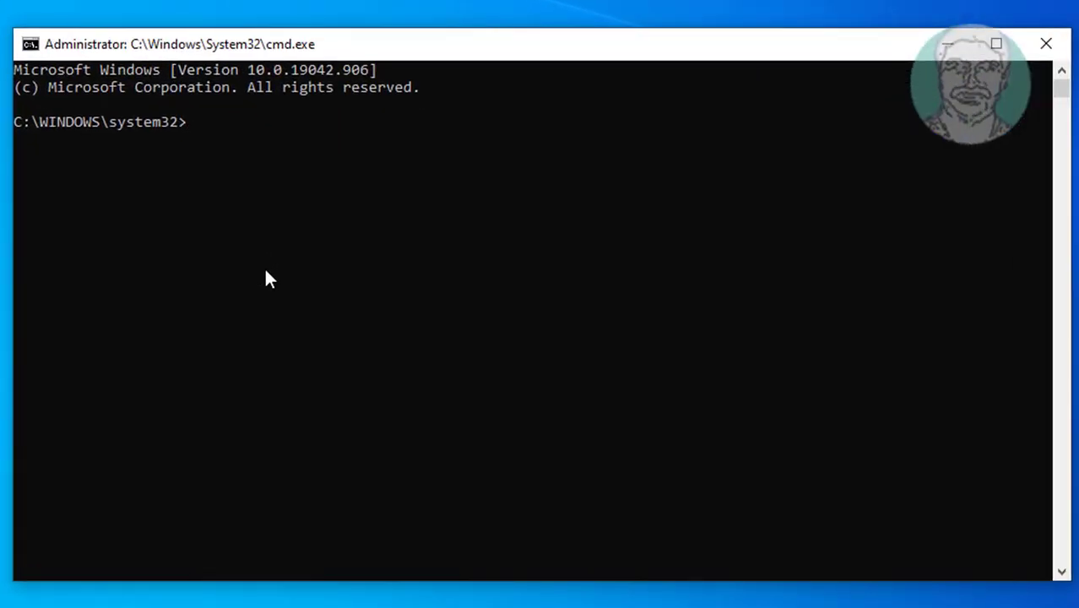
text(ipco)
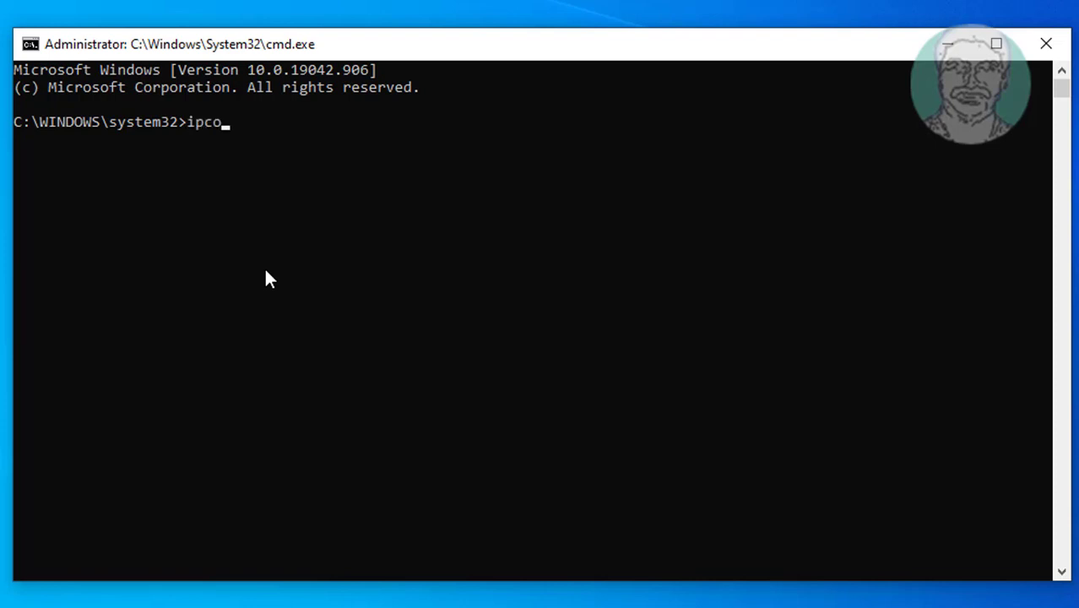
text(nfig /fls)
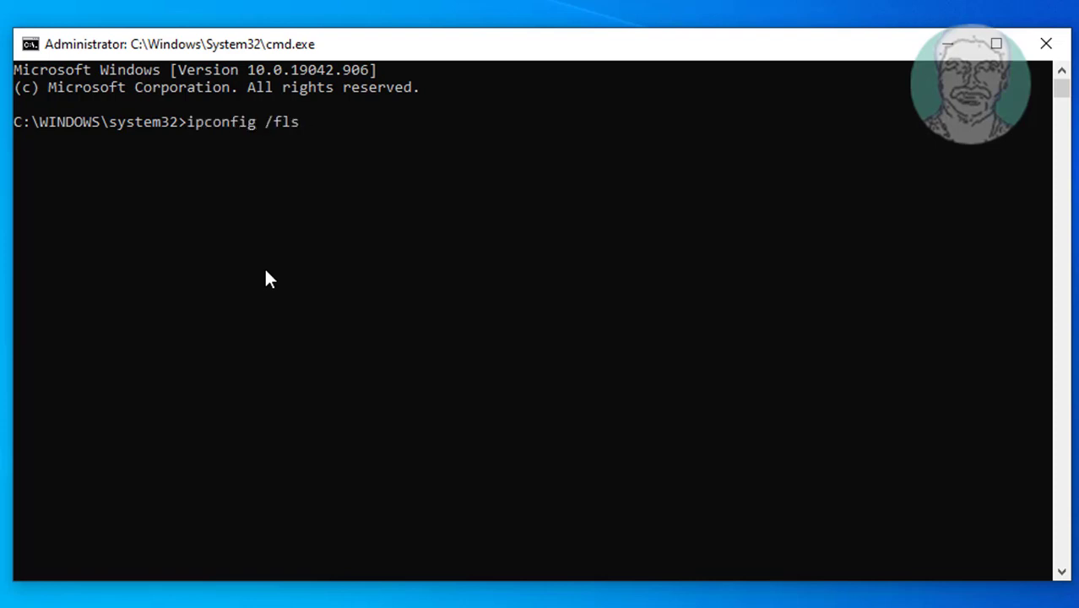
text(ushd)
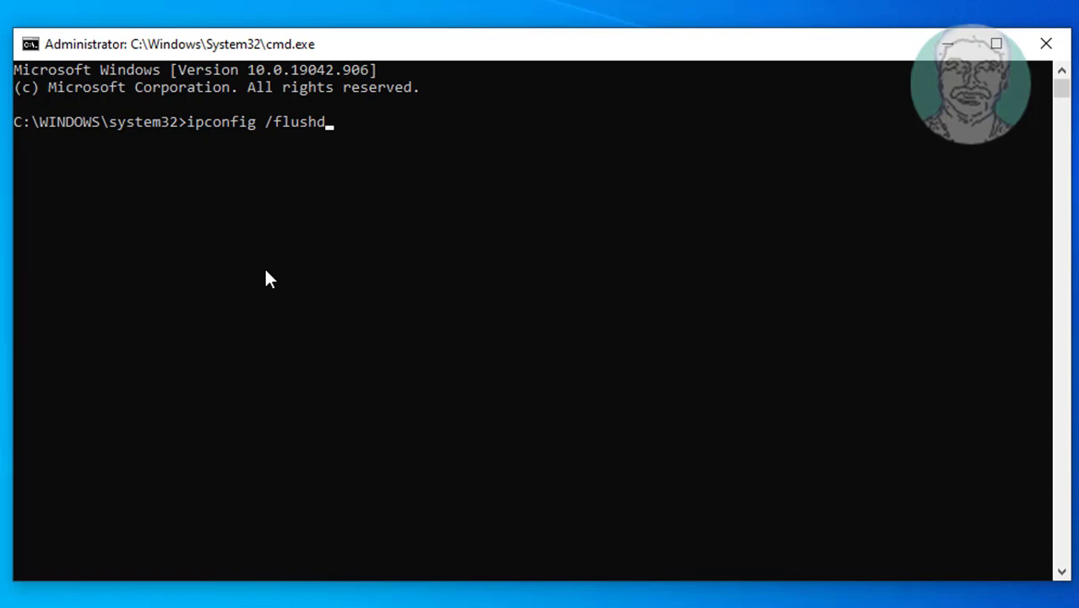
key(Return)
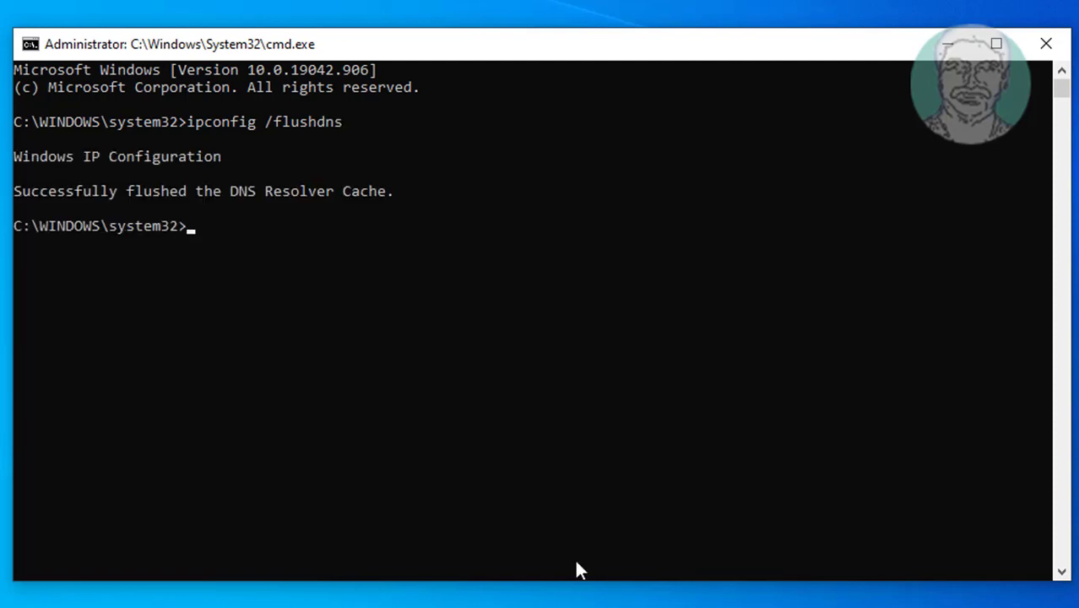
text(net)
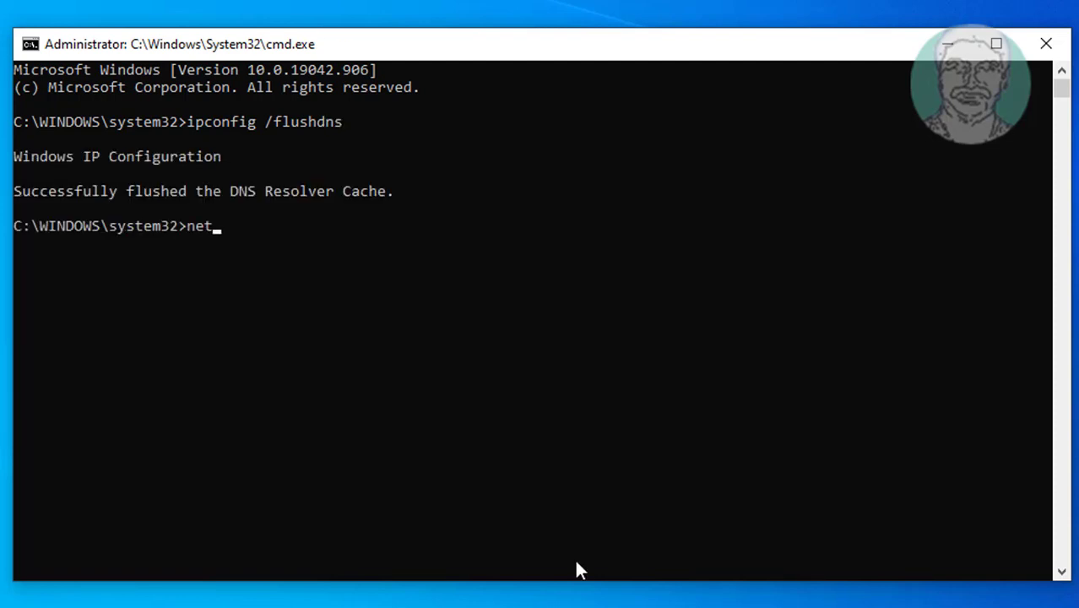
Step: Run 'netsh winsock reset', then type 'exit' to close the Command Prompt
text(sh wins)
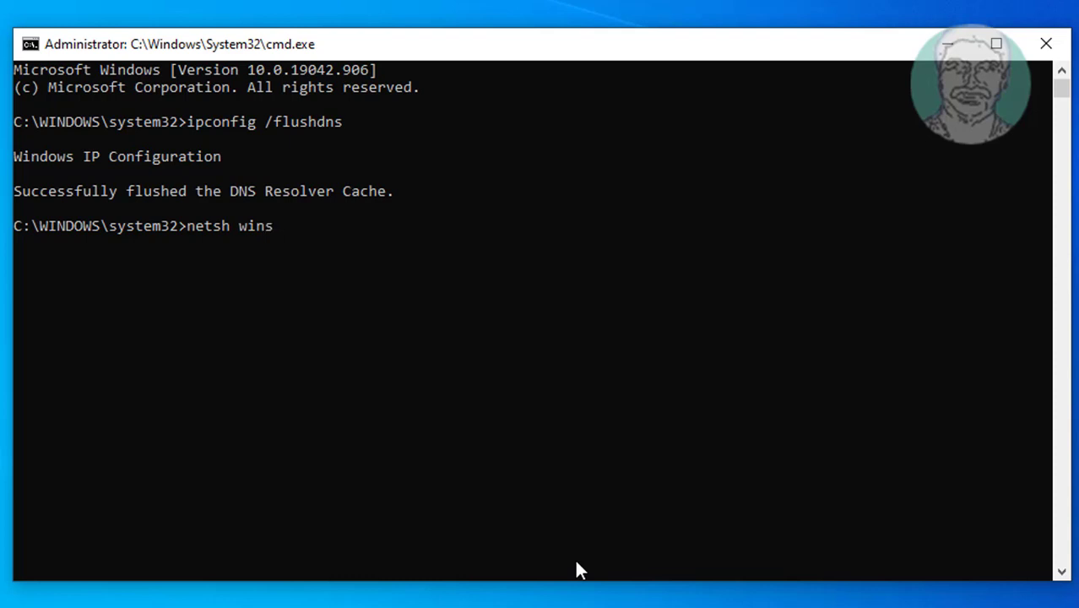
text(sock reset)
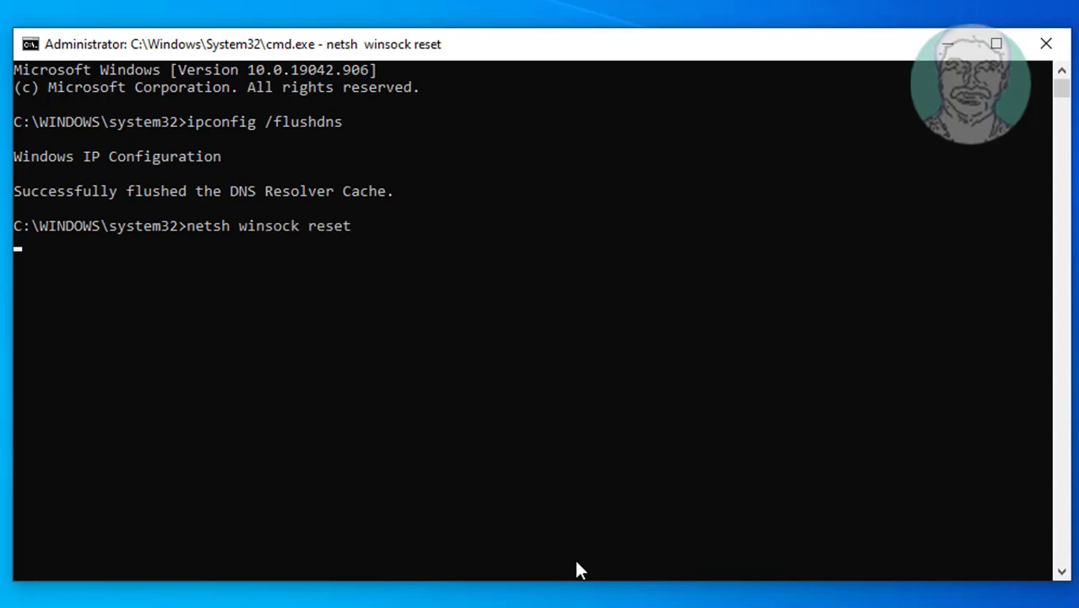
key(Return)
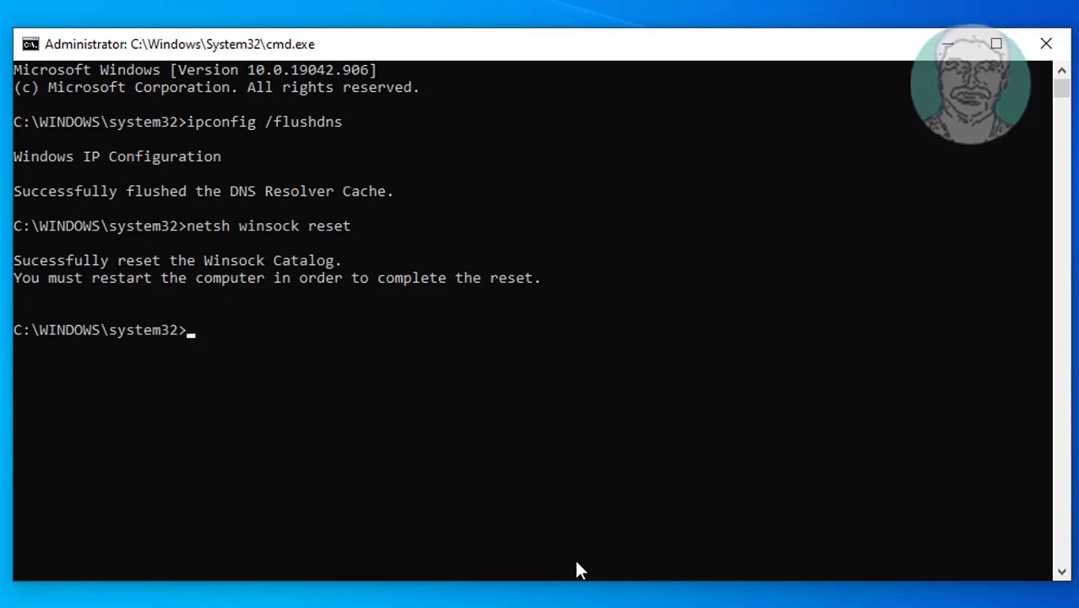
text(exit)
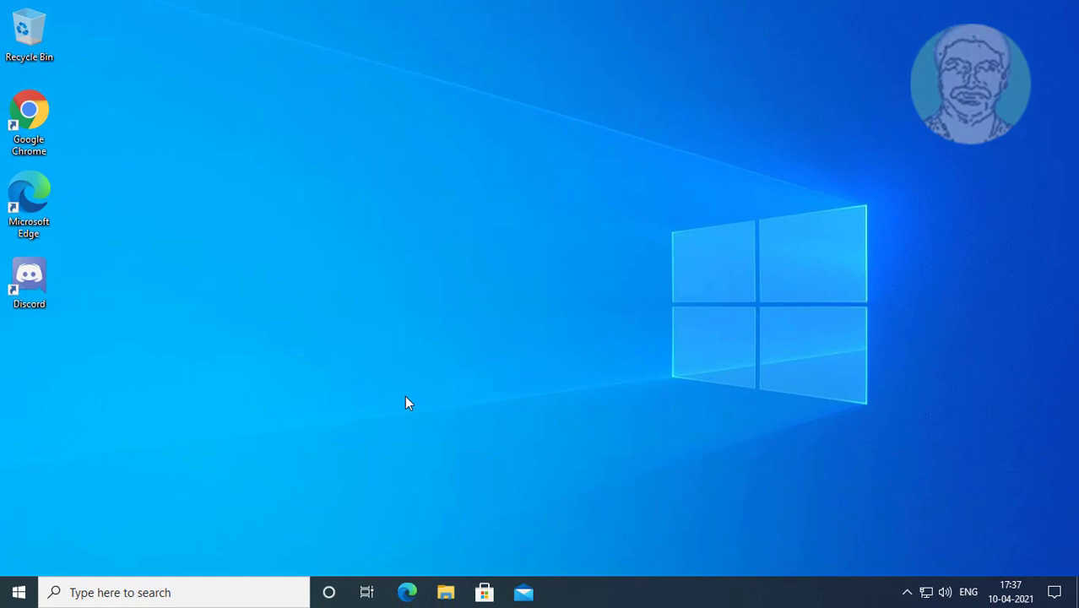
Step: Search for 'control panel' and open its Network and Sharing Center
click(173, 592)
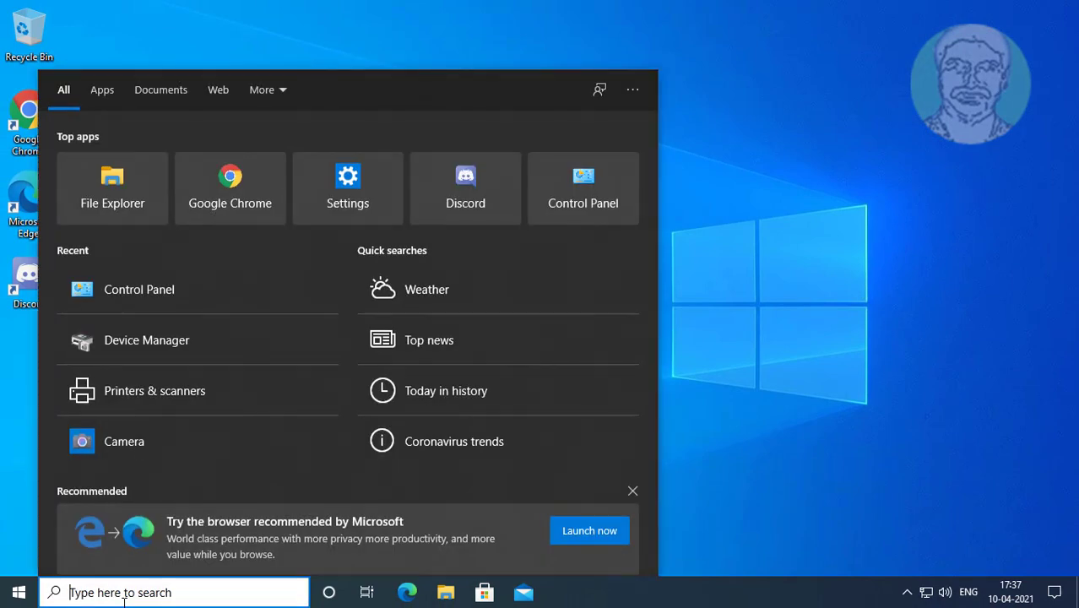
text(control pane)
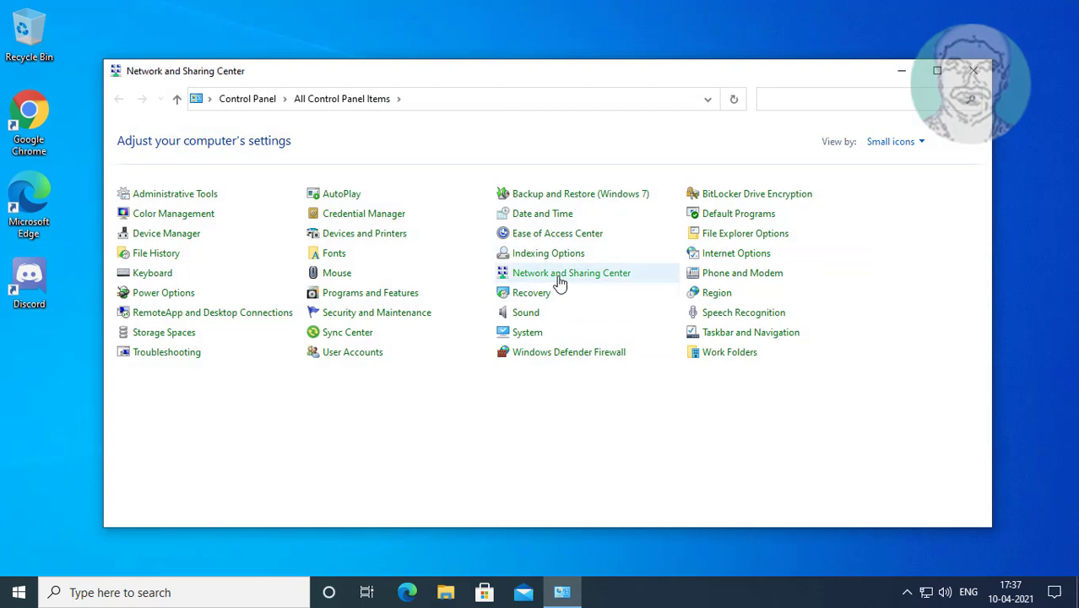
click(571, 272)
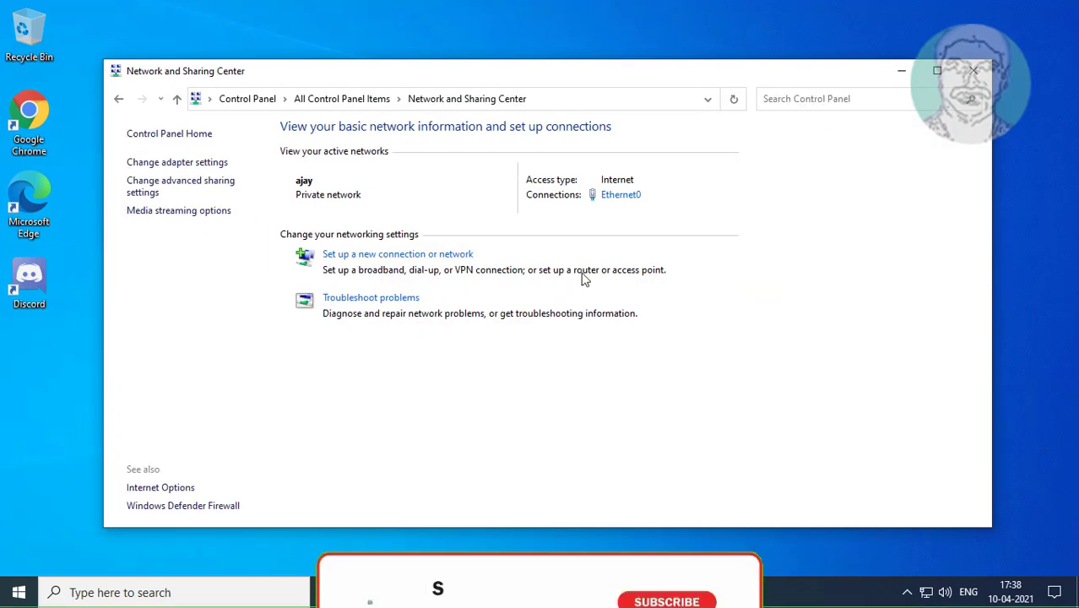
mouse_move(621, 194)
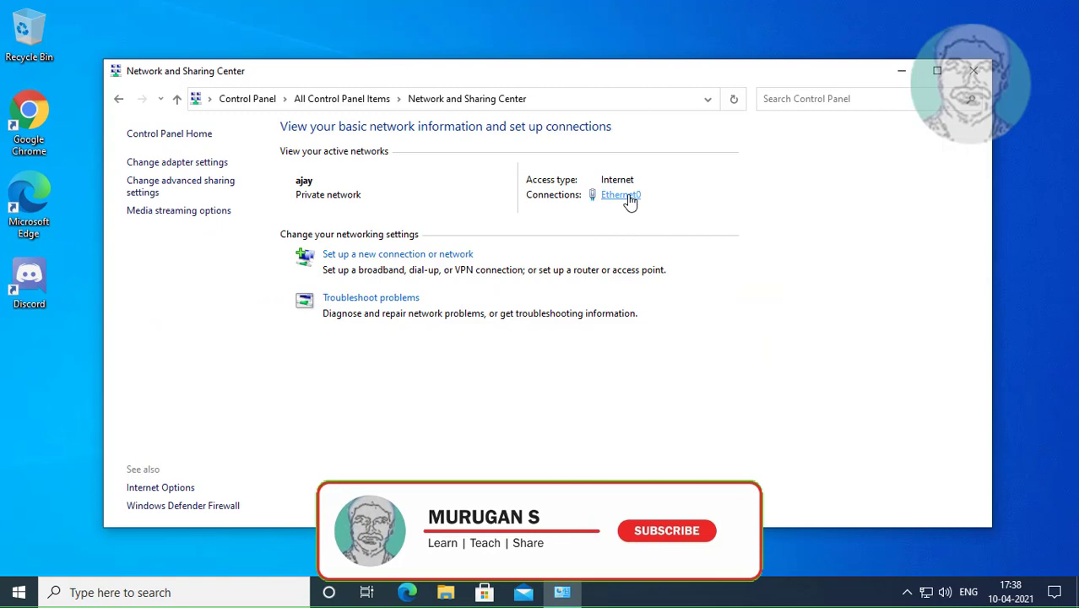
Step: Open Ethernet0 status, then its Properties, and select Internet Protocol Version 4 (TCP/IPv4)
click(621, 195)
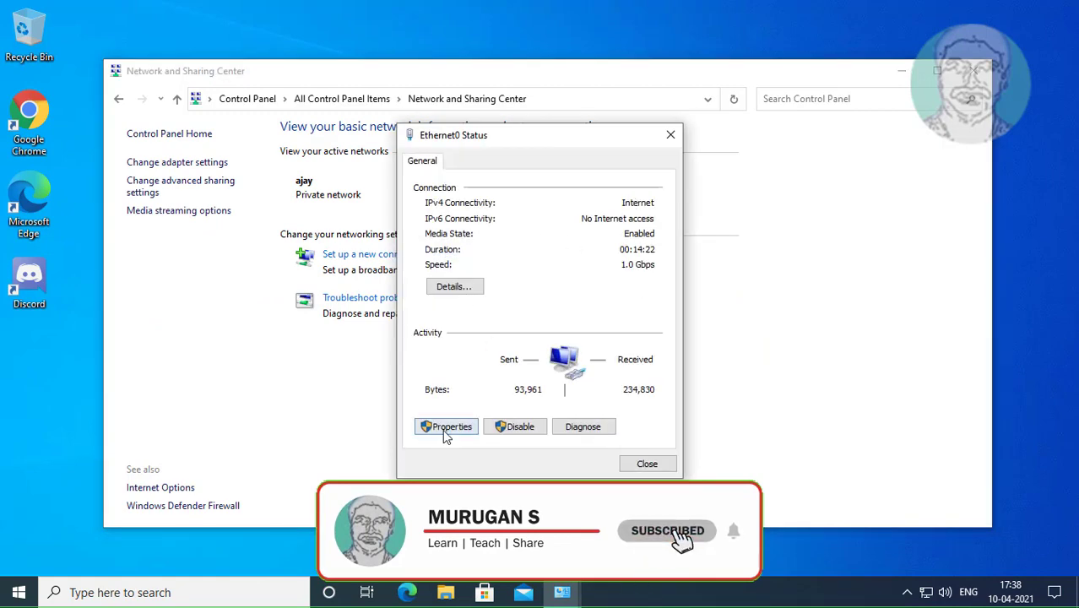
click(446, 426)
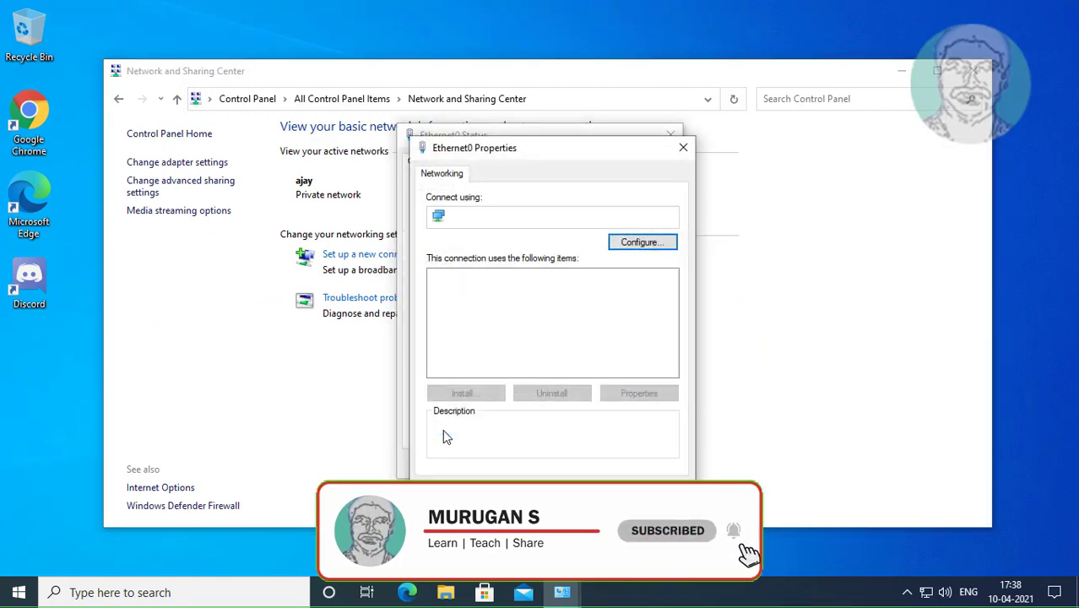
click(533, 316)
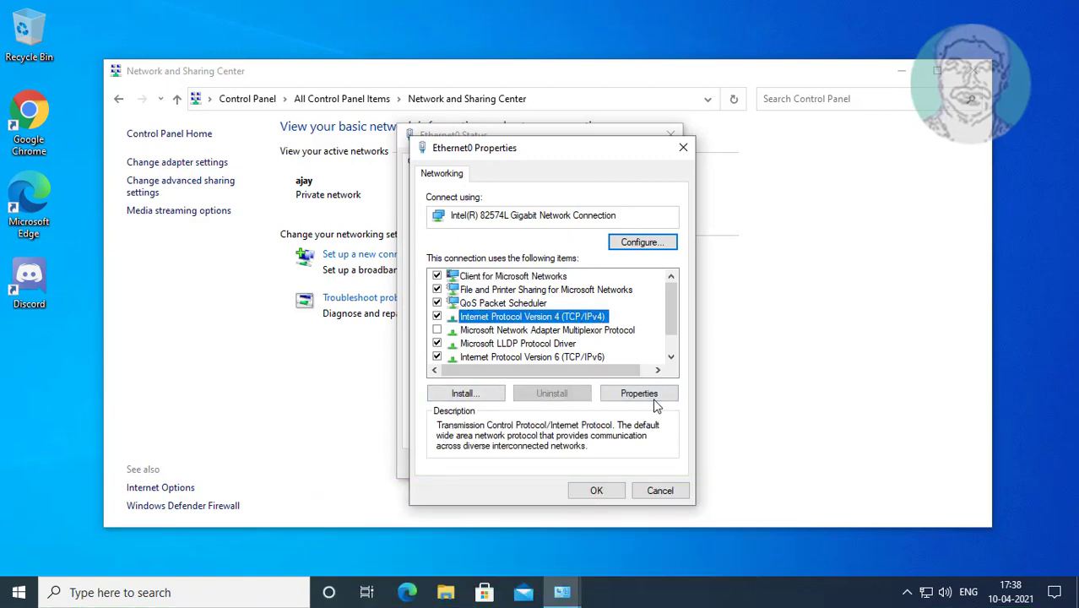
Step: Enter DNS servers 1.1.1.1 and 1.0.0.1 in IPv4 properties, then close Ethernet0 status and Network and Sharing Center
click(639, 393)
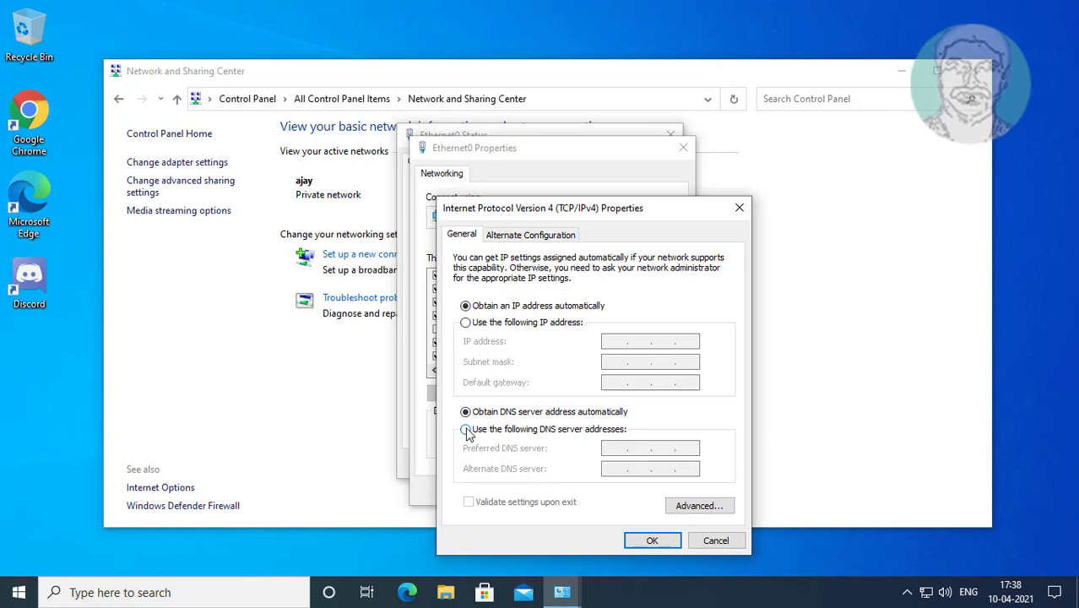
click(466, 429)
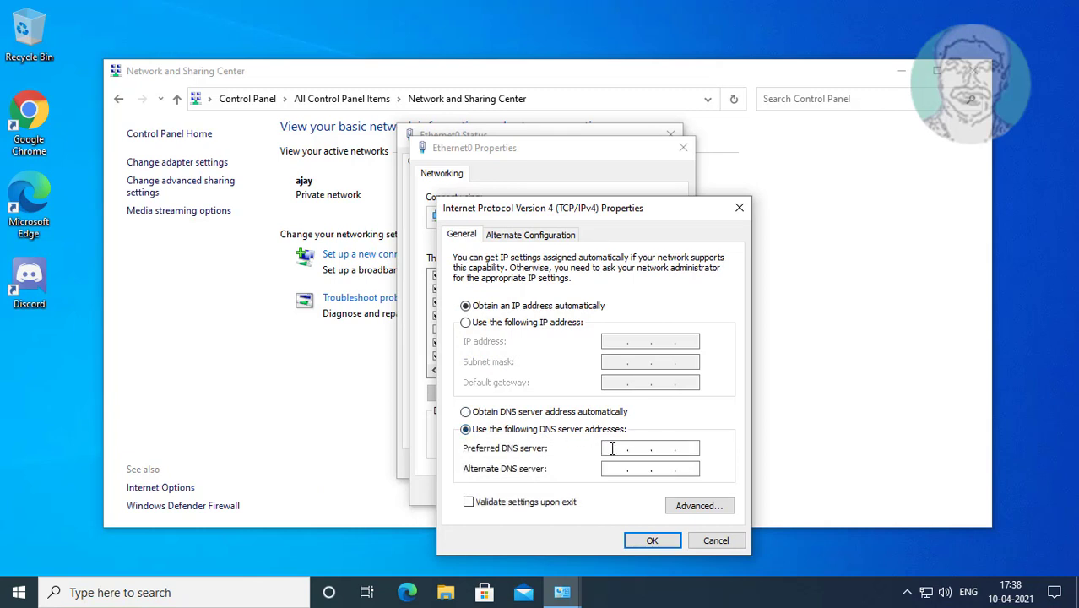
text(1...)
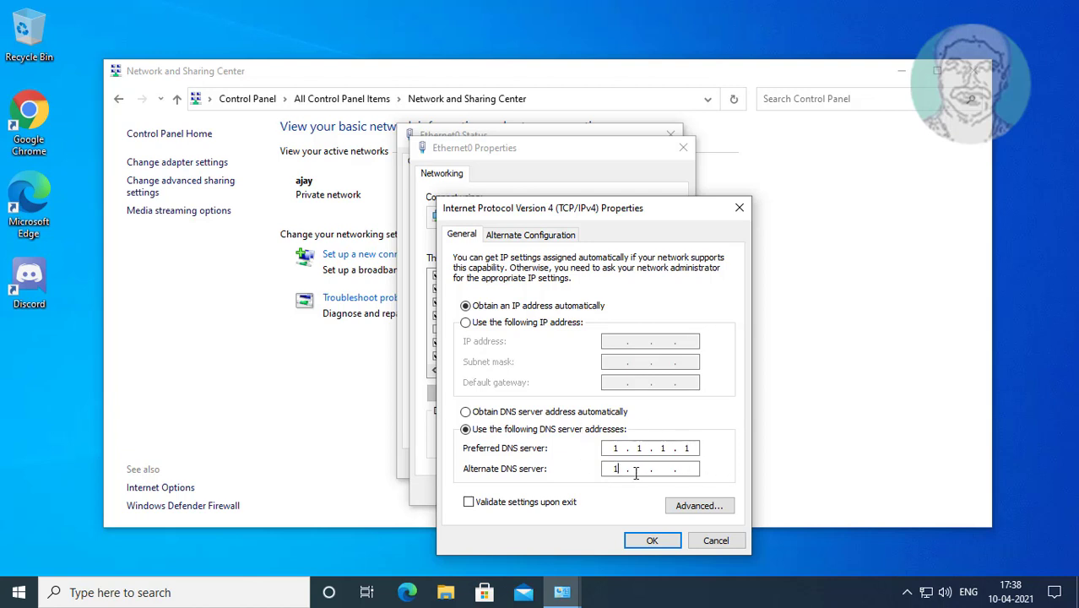
text(0)
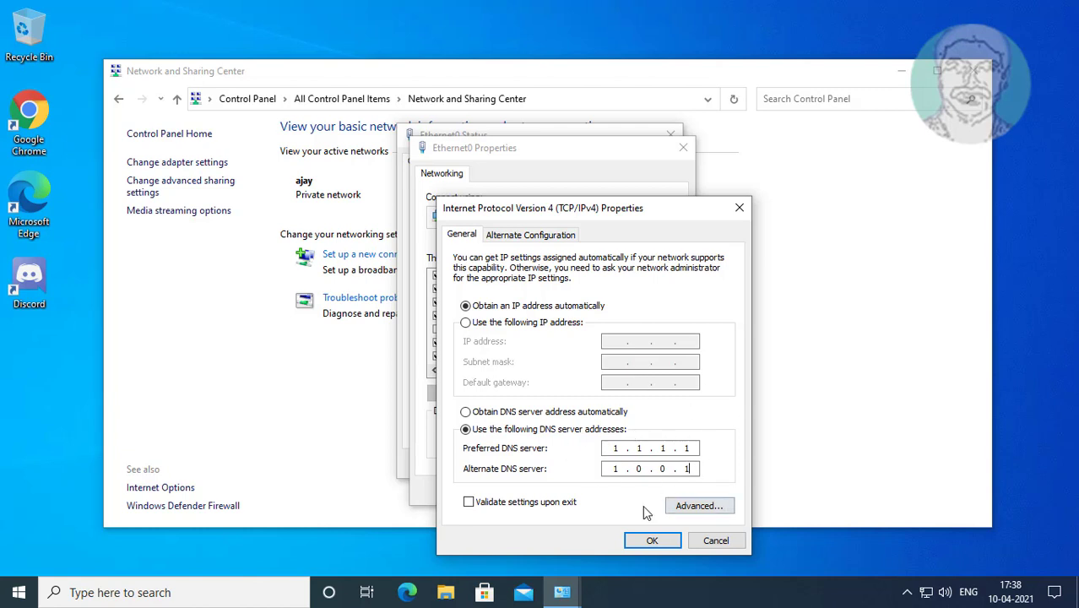
click(652, 540)
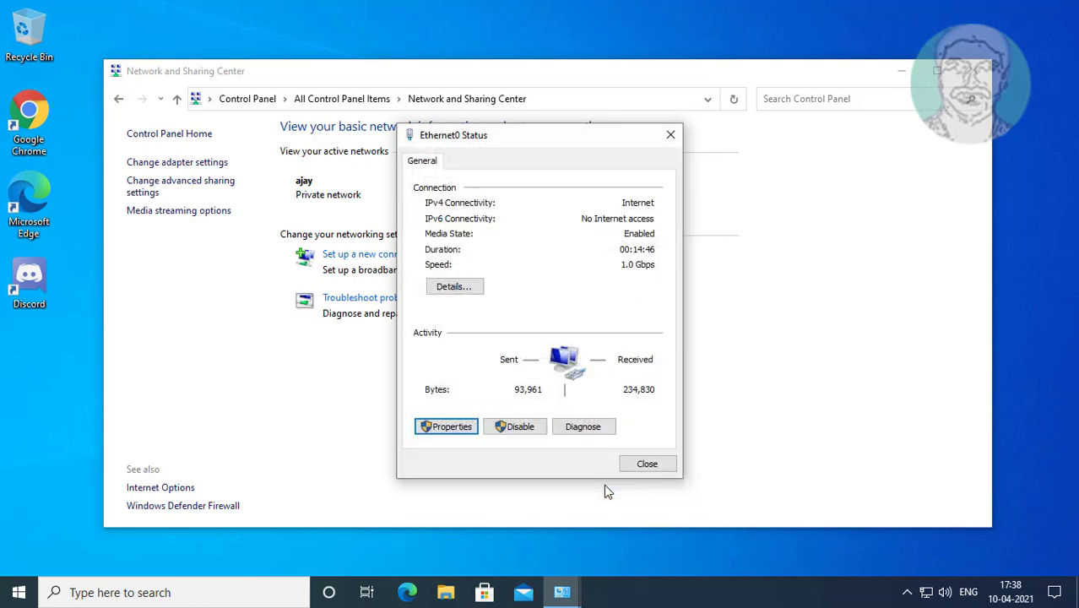
click(647, 462)
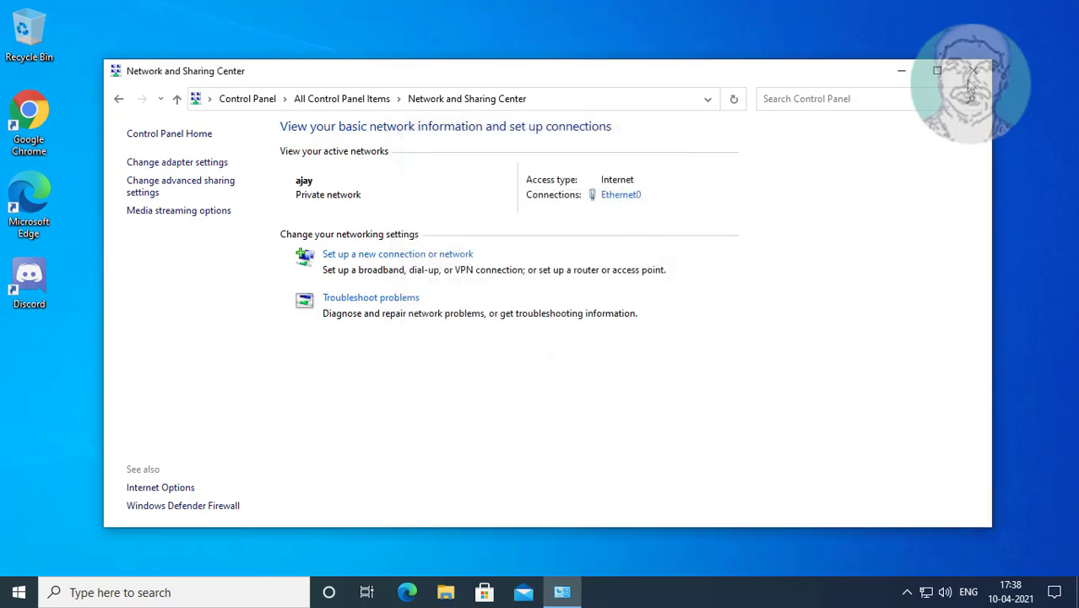
click(973, 70)
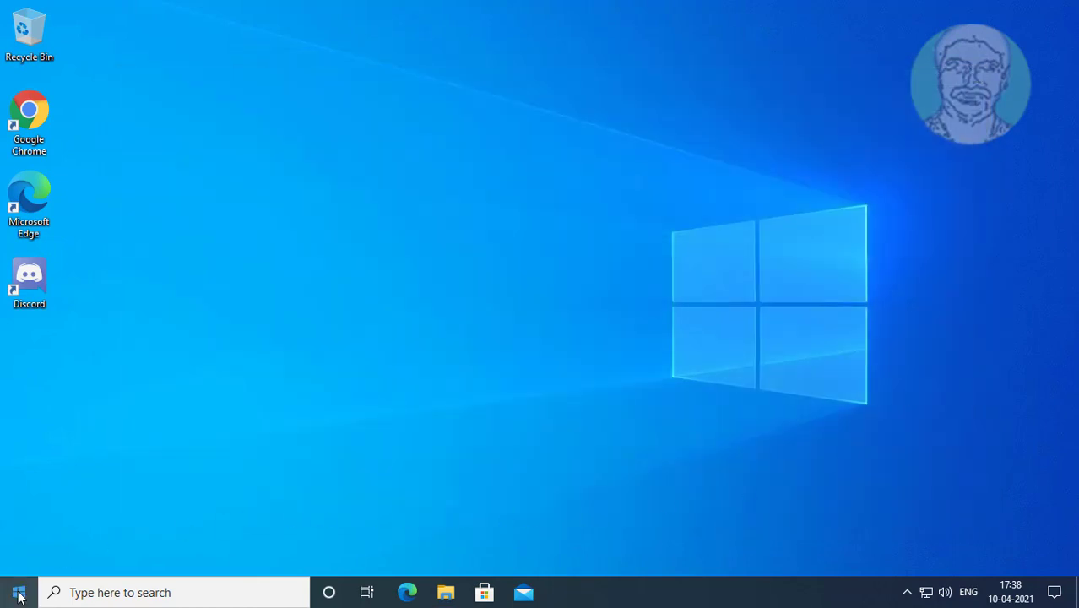
Step: Restart Windows from the Start menu power options
click(19, 592)
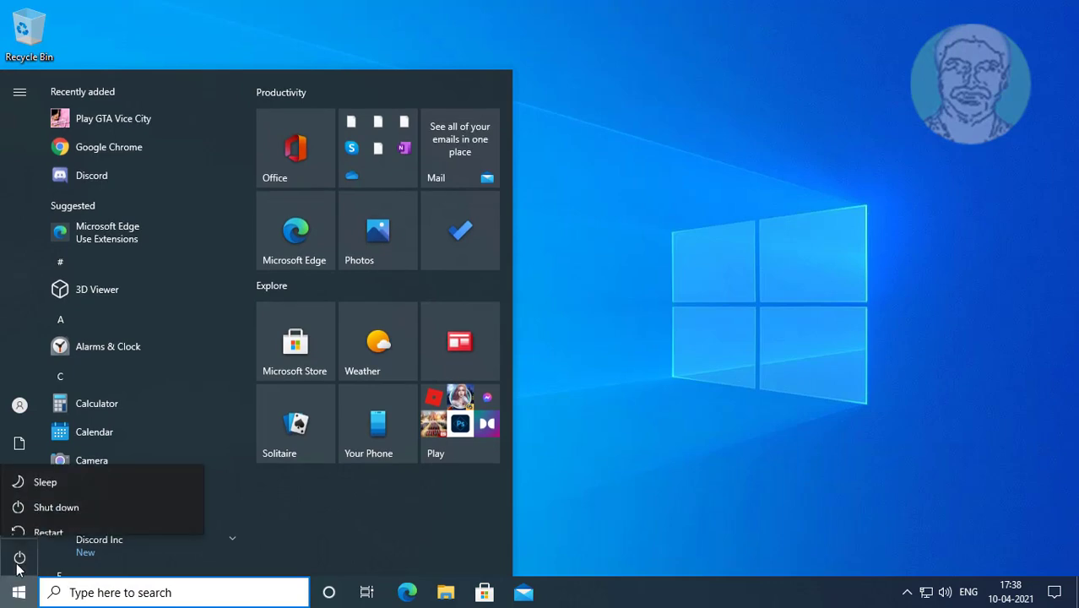
click(48, 531)
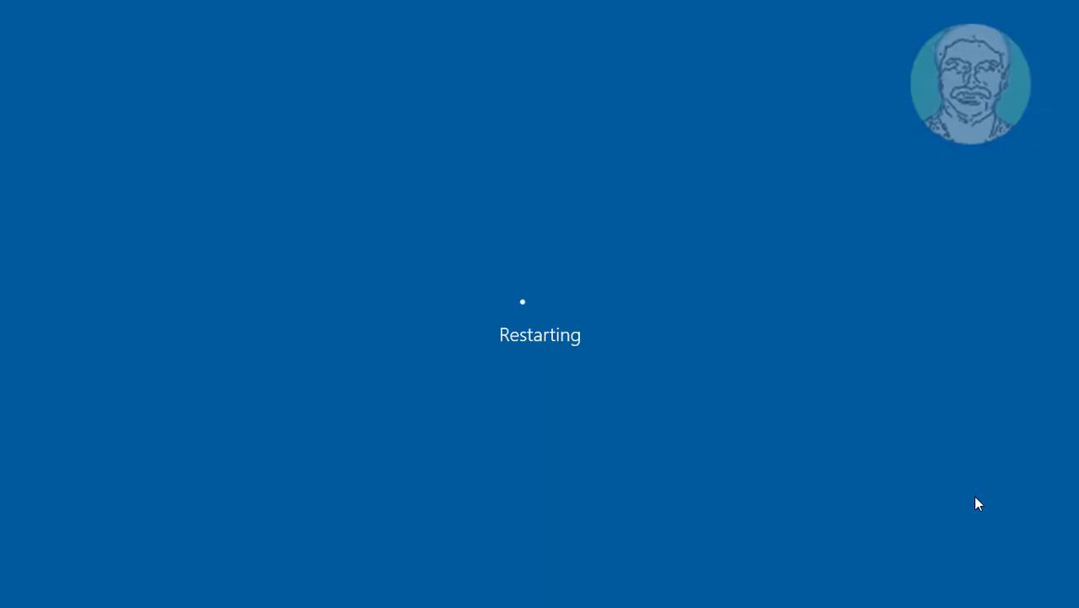